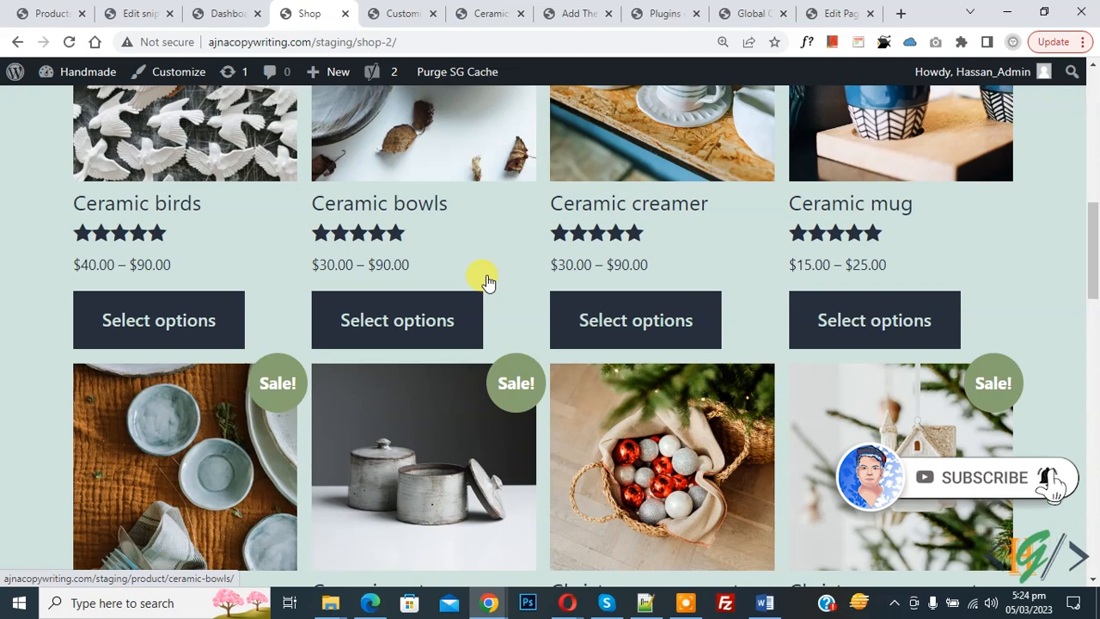
pyautogui.moveTo(530, 279)
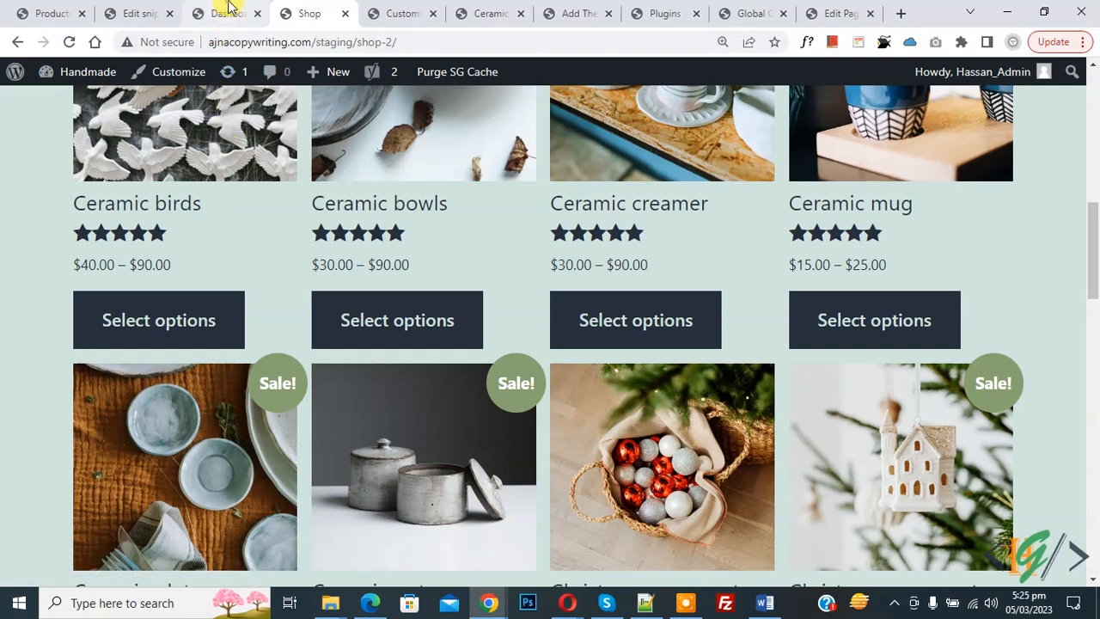
# Search Add Plugins for 'wp code' and confirm WPCode is already active
pyautogui.click(225, 13)
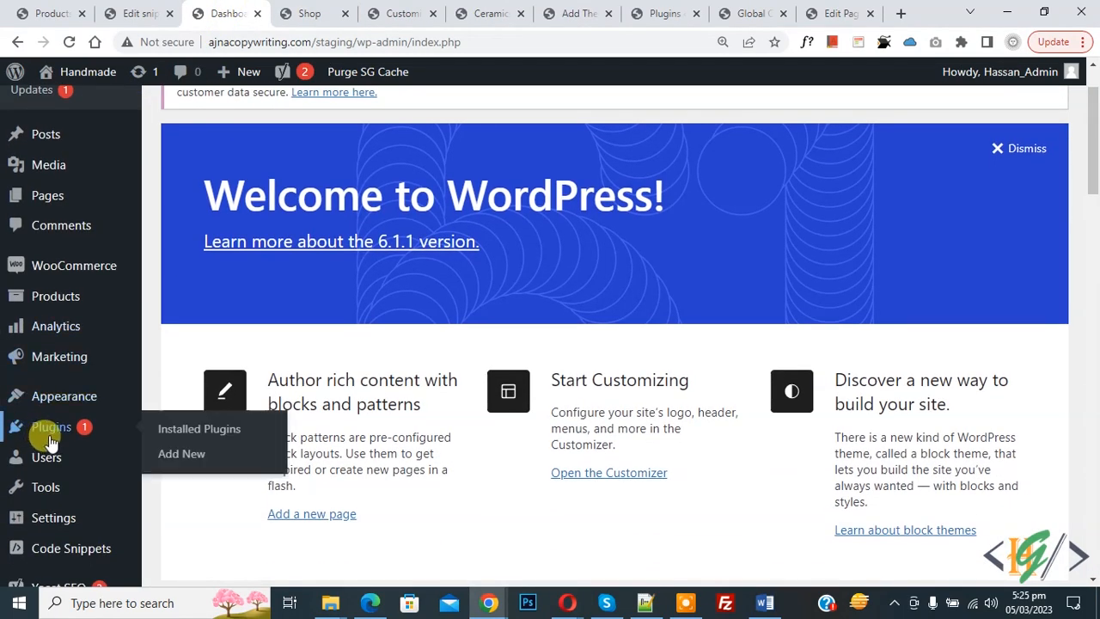
pyautogui.click(182, 453)
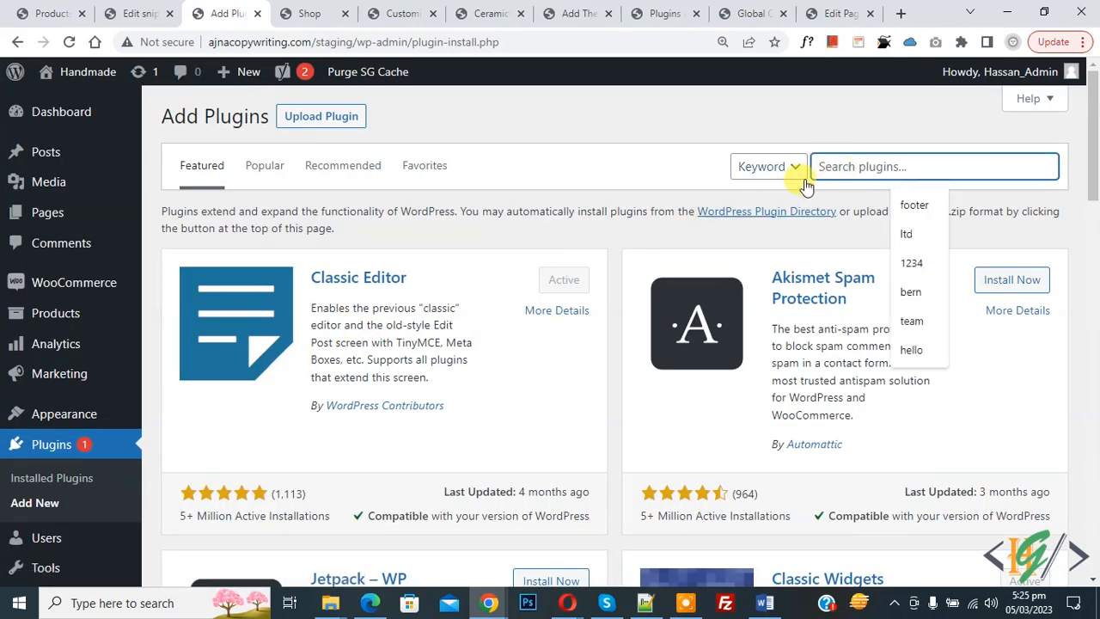
pyautogui.write('wp code')
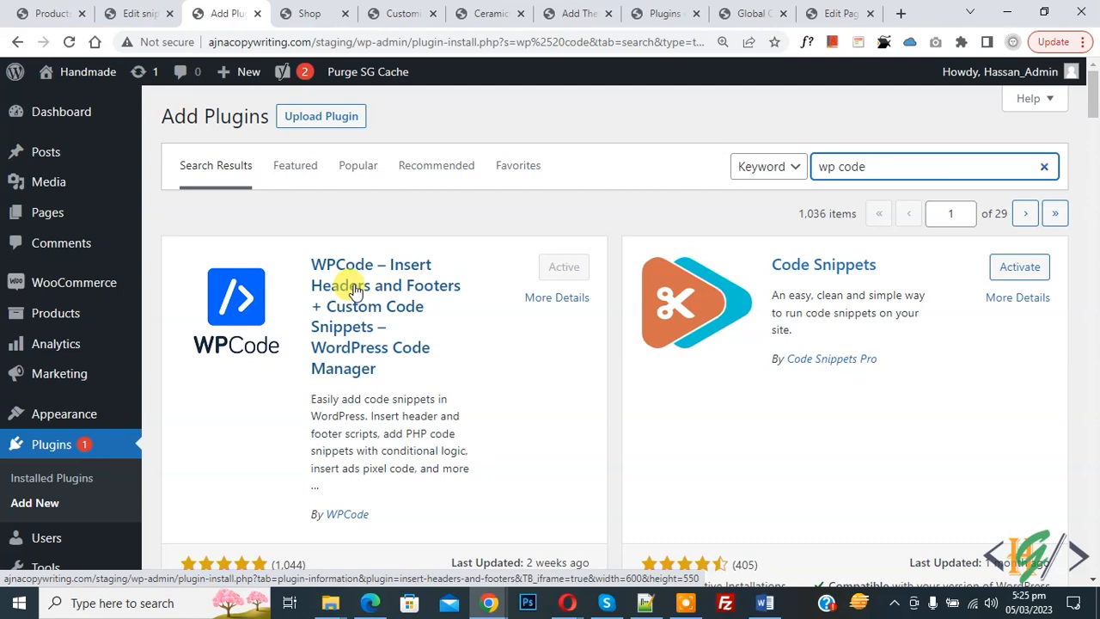
pyautogui.scroll(-3)
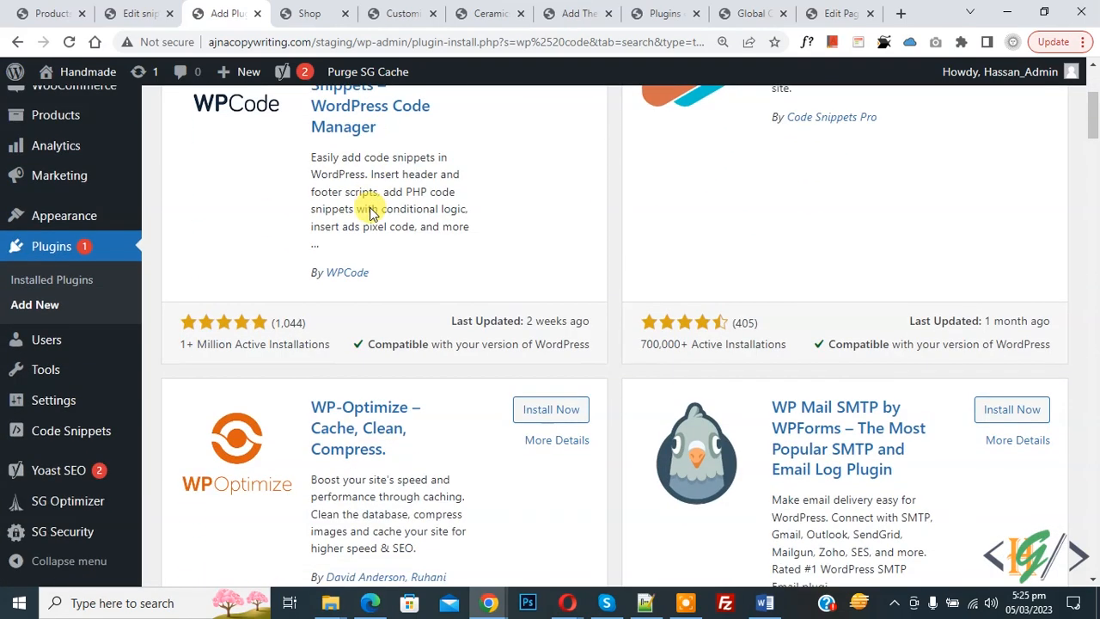
pyautogui.moveTo(71, 430)
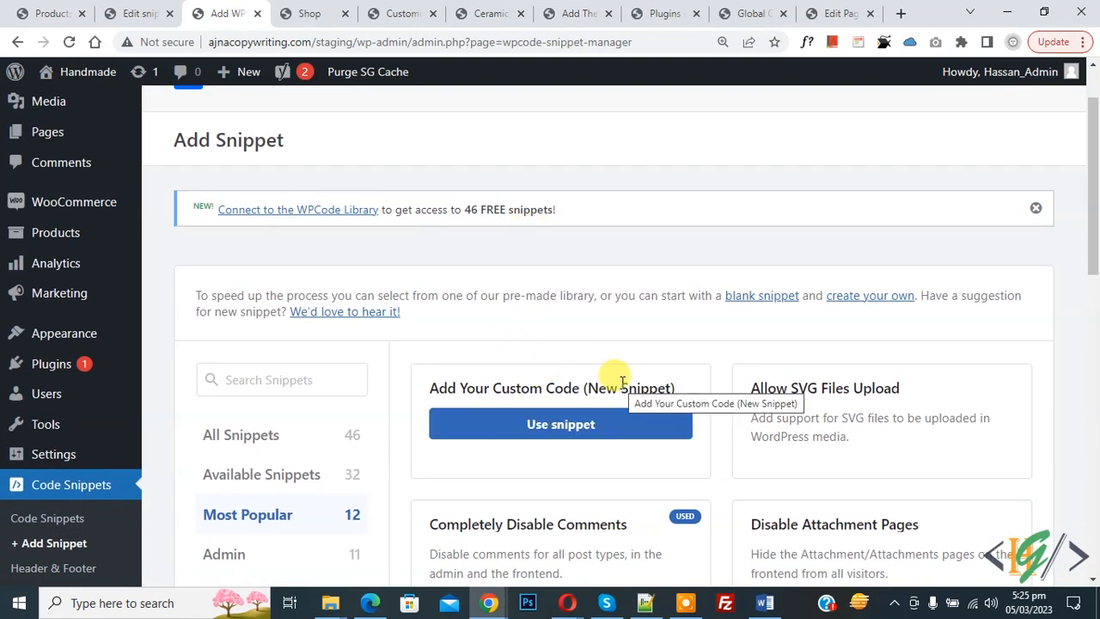
# Start a blank custom WPCode snippet and show its Code Type choices
pyautogui.click(560, 424)
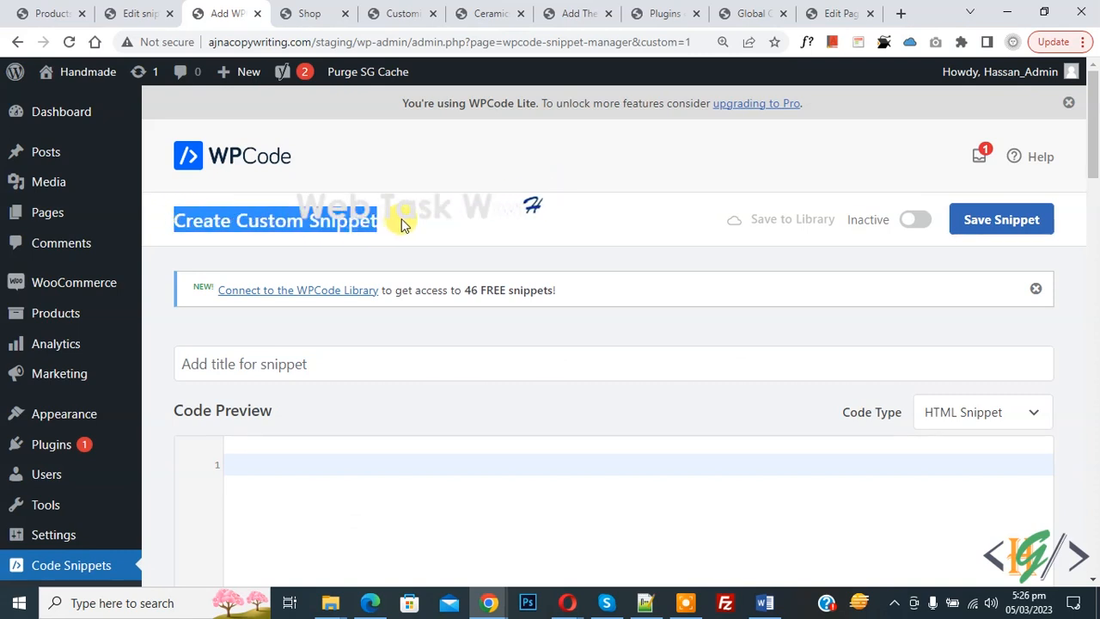
pyautogui.scroll(-3)
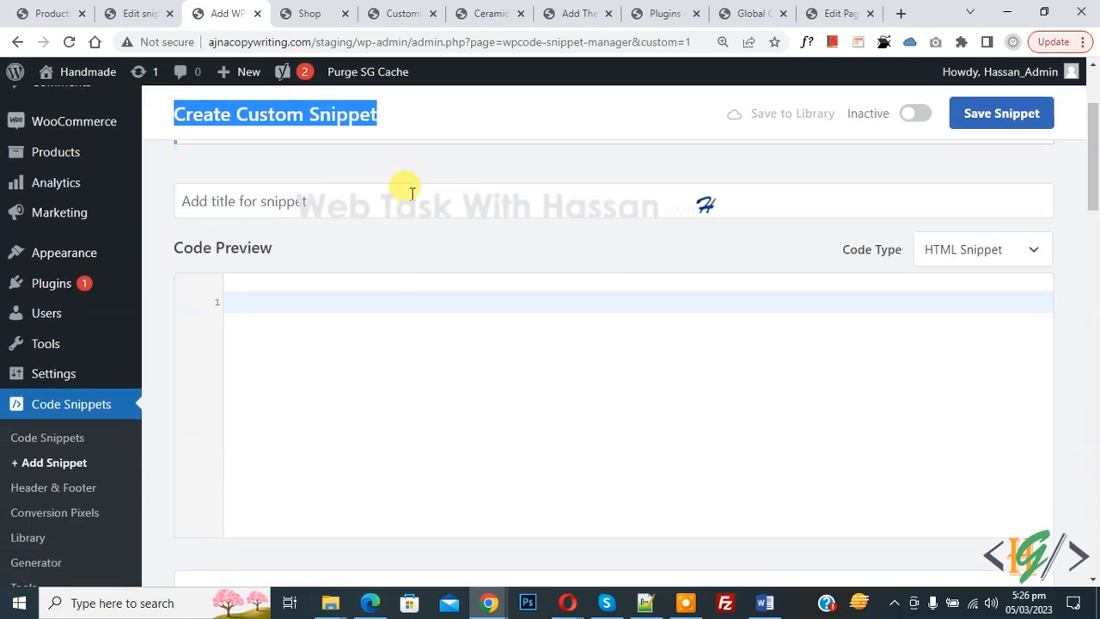
pyautogui.moveTo(411, 265)
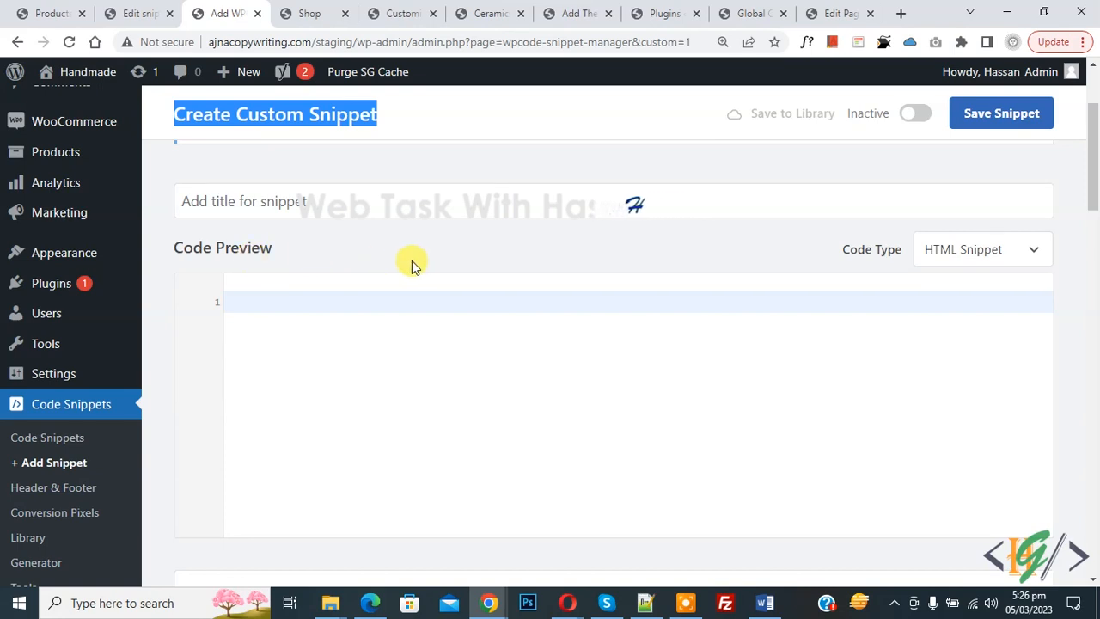
pyautogui.click(980, 249)
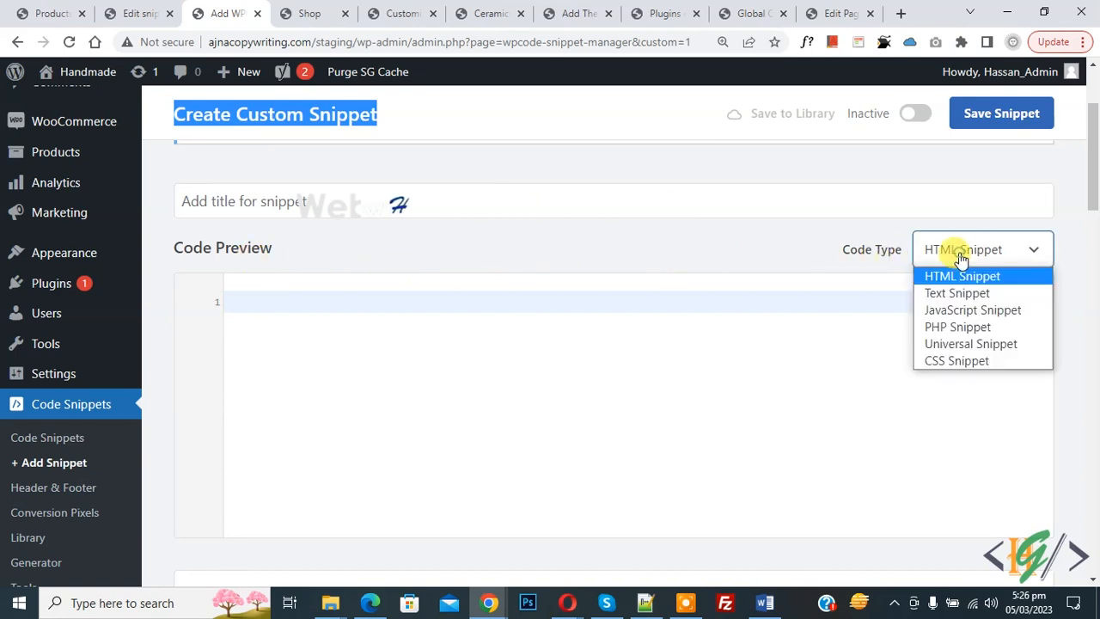
# Make it a PHP Snippet with the wc_get_product_category_list add_action code
pyautogui.click(957, 327)
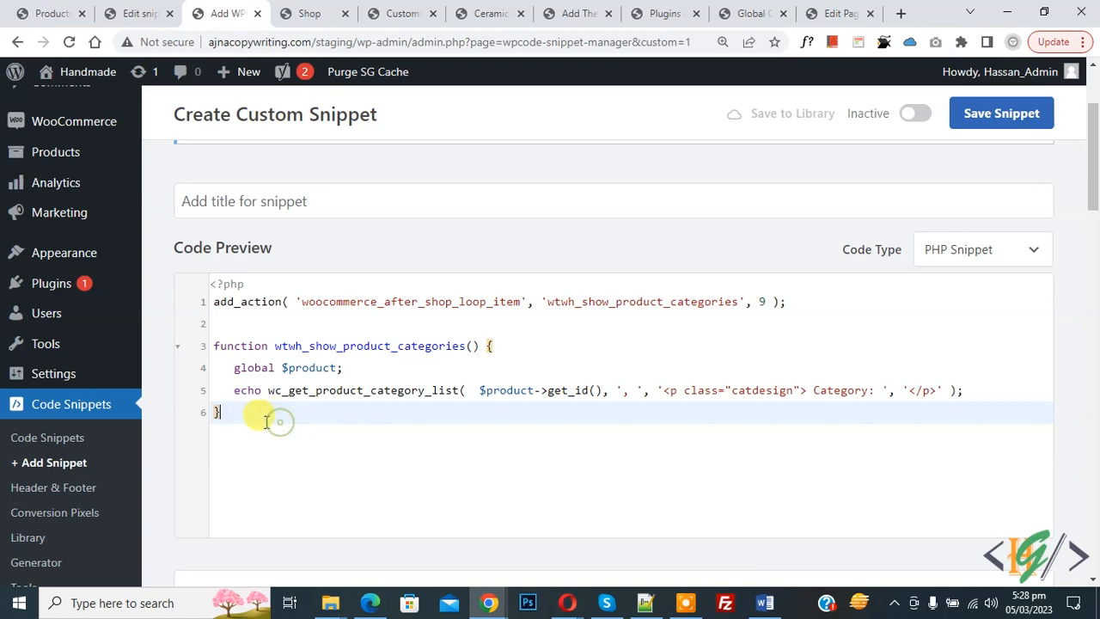
pyautogui.press('ctrl+a')
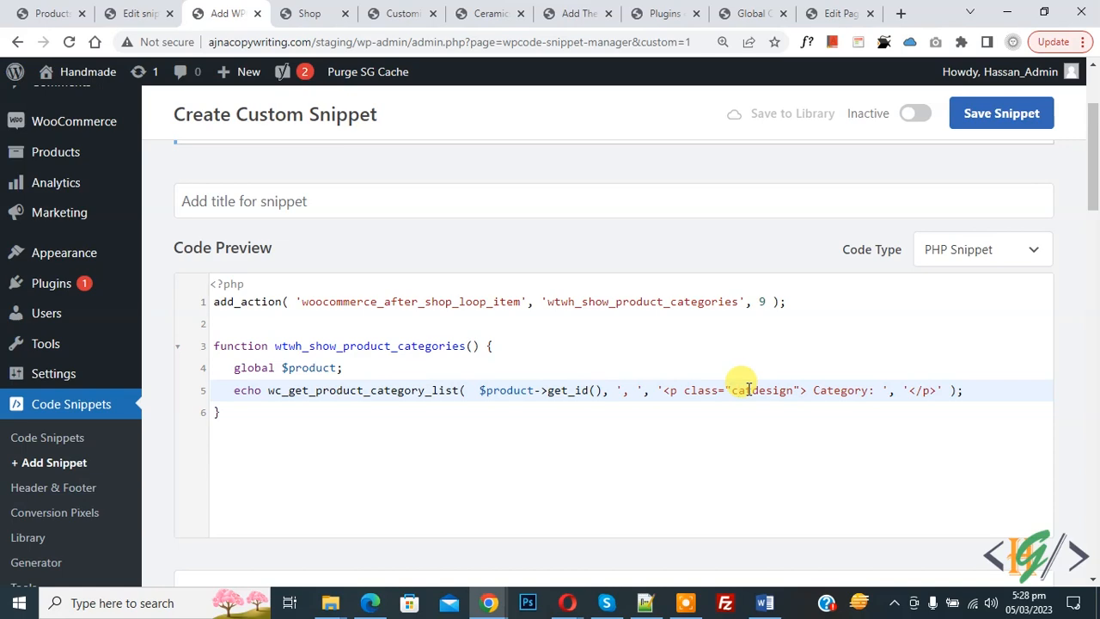
# Save the snippet as active with Auto Insert, Run Everywhere, then view the Shop page
pyautogui.scroll(-3)
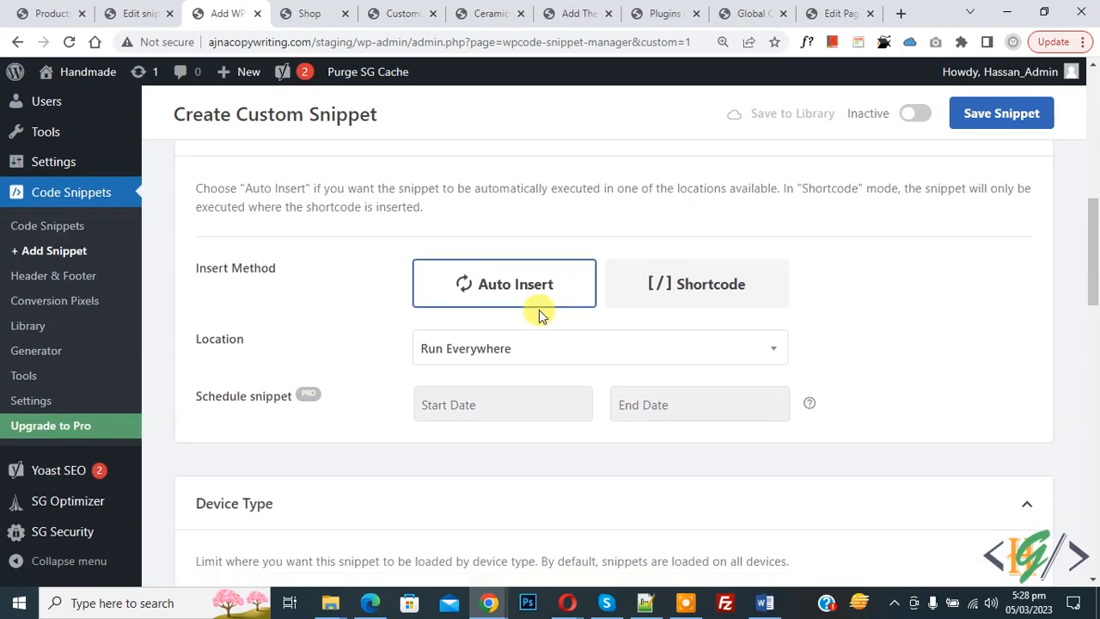
pyautogui.moveTo(308, 338)
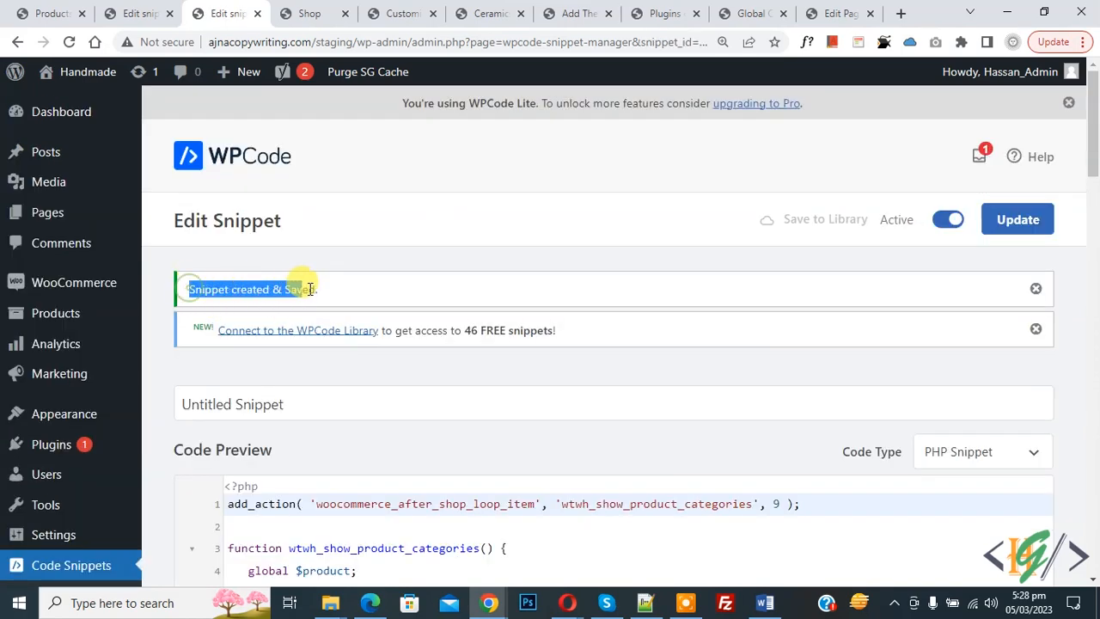
pyautogui.click(311, 14)
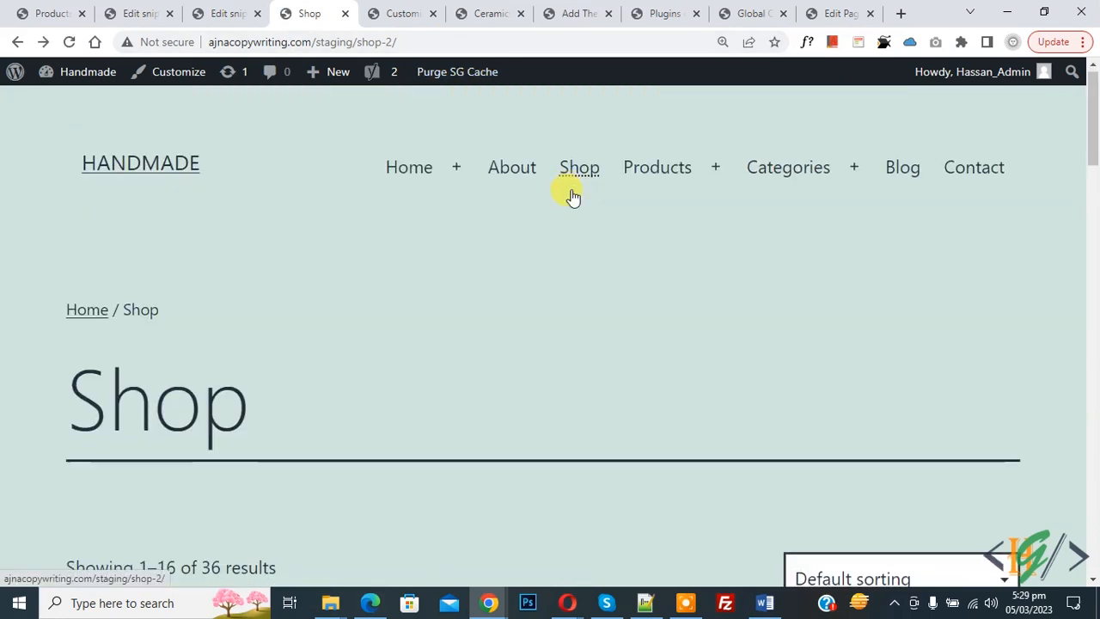
# Reload the Shop page and check Category: links like Ceramics under each price
pyautogui.scroll(-3)
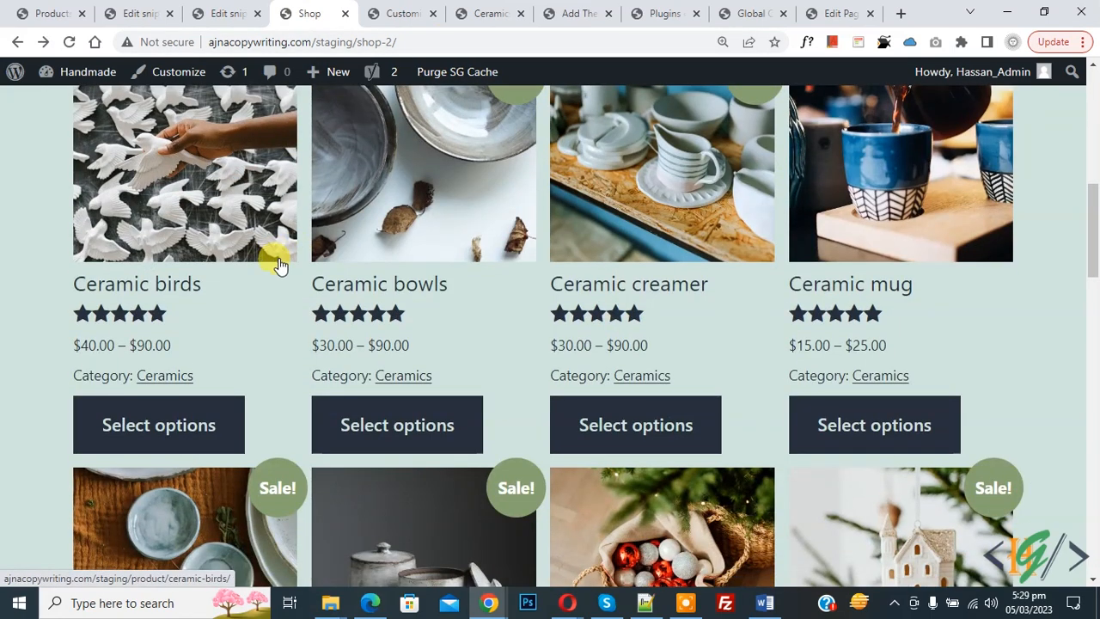
pyautogui.moveTo(103, 375)
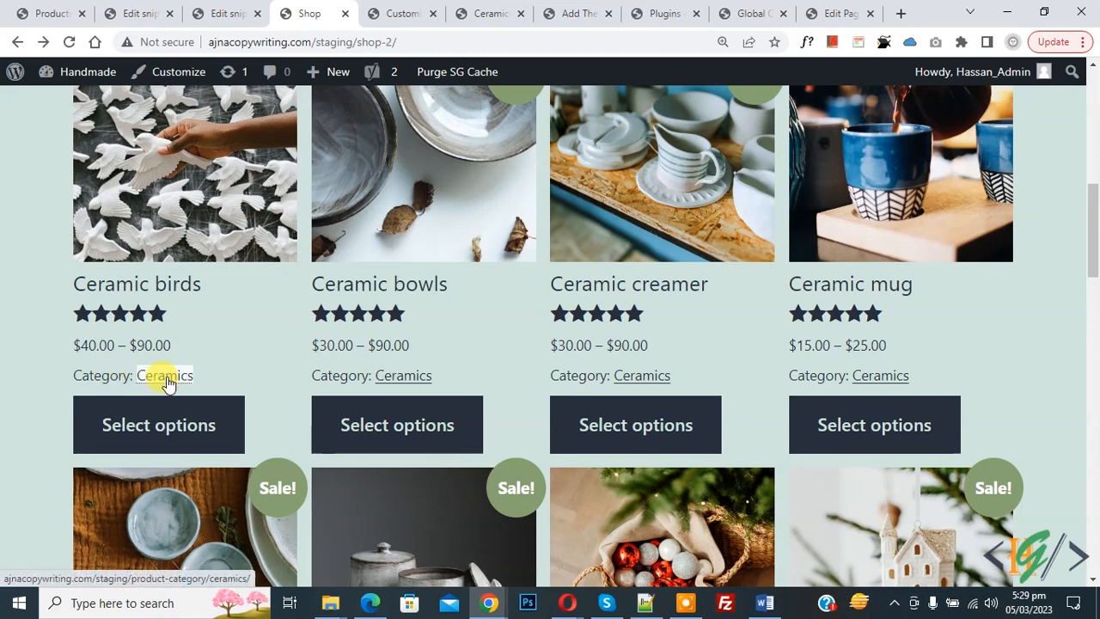
pyautogui.click(164, 376)
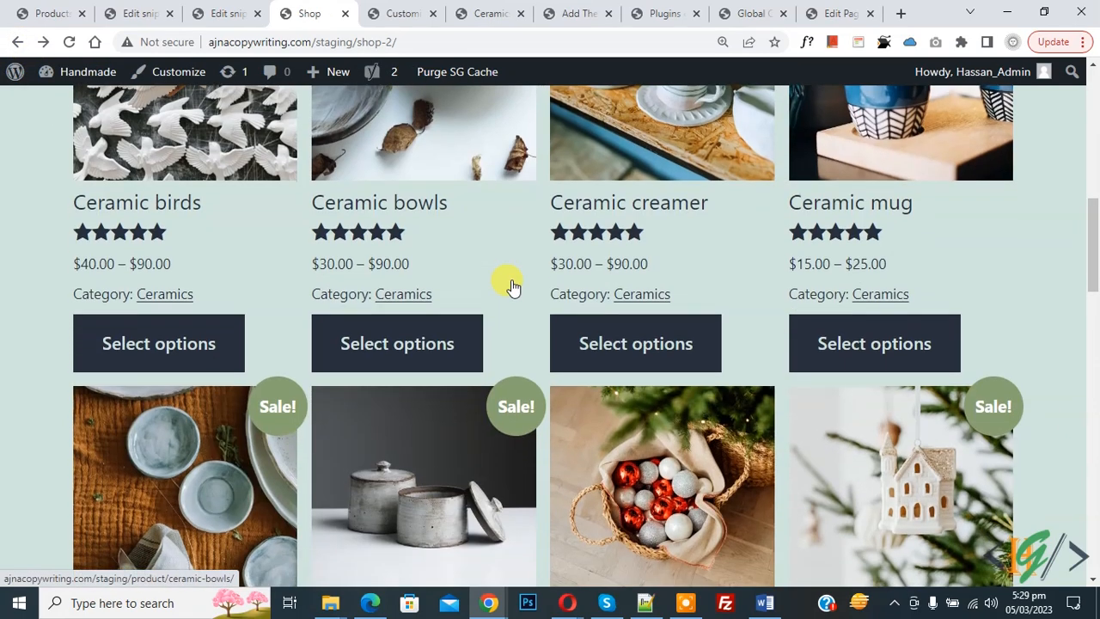
pyautogui.scroll(-3)
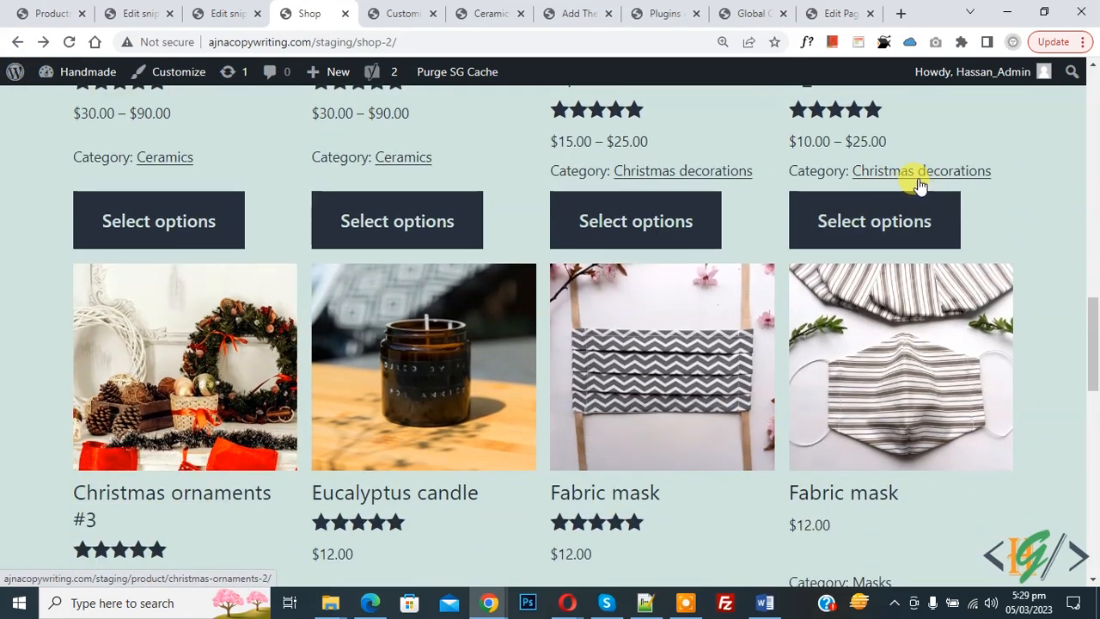
pyautogui.moveTo(752, 193)
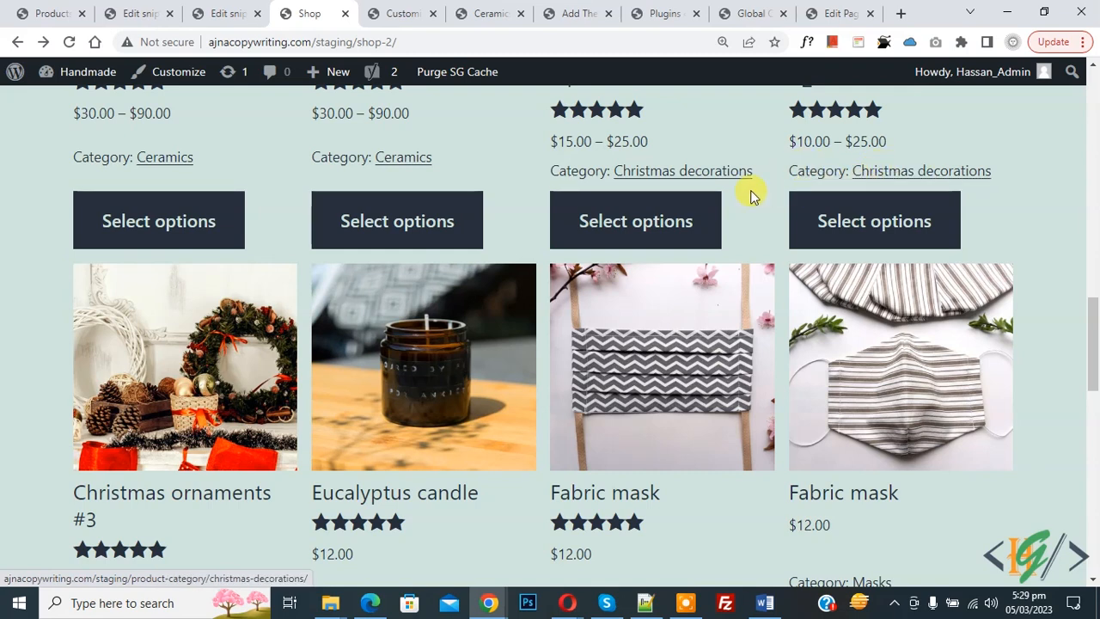